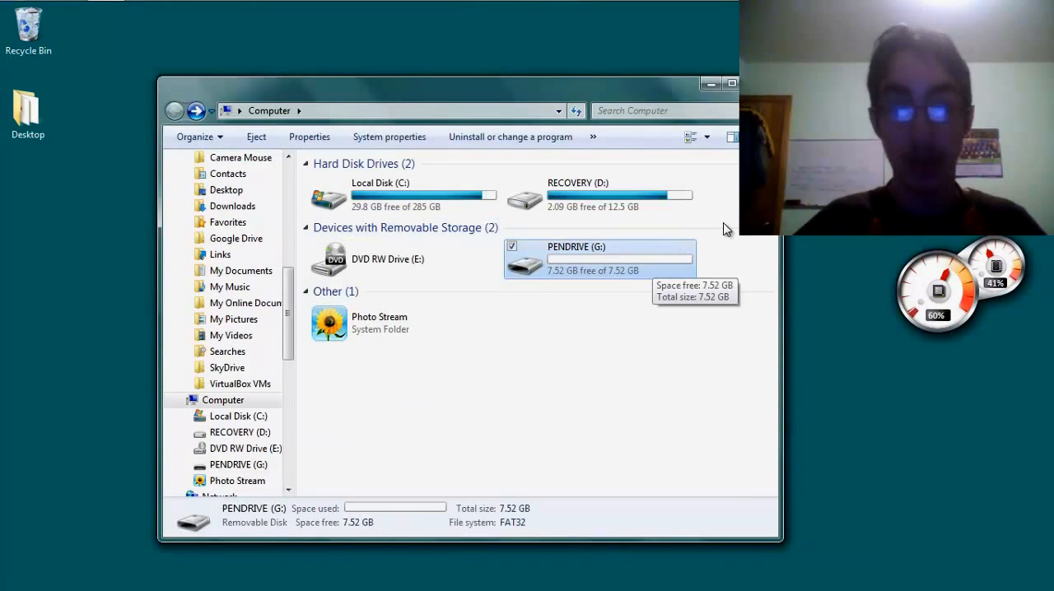
- Locate the Universal-USB-Installer-1.9.3.0 file in the Downloads folder via the Start menu
left_click(731, 82)
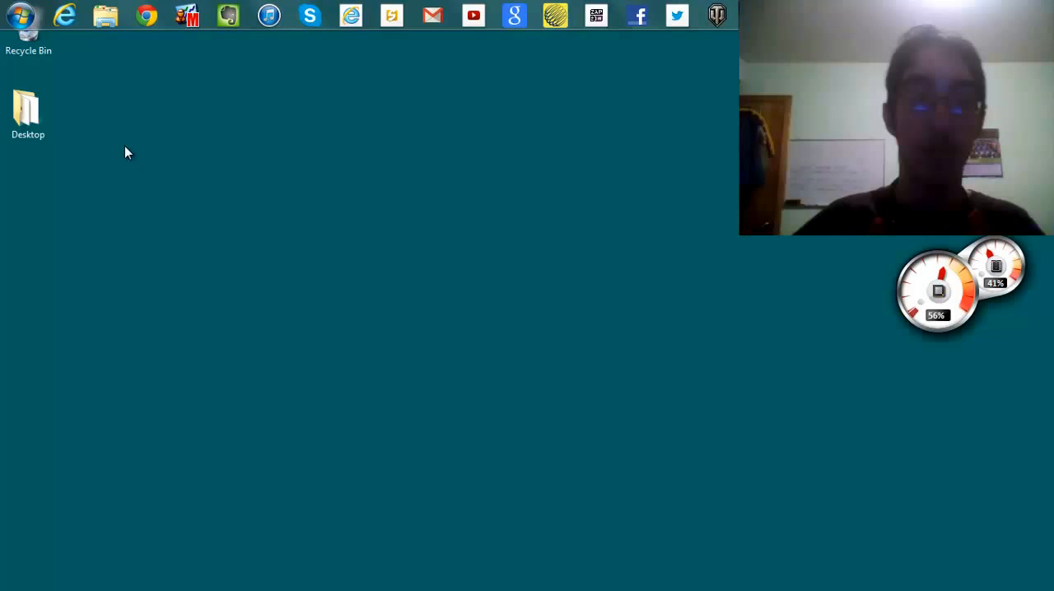
left_click(23, 15)
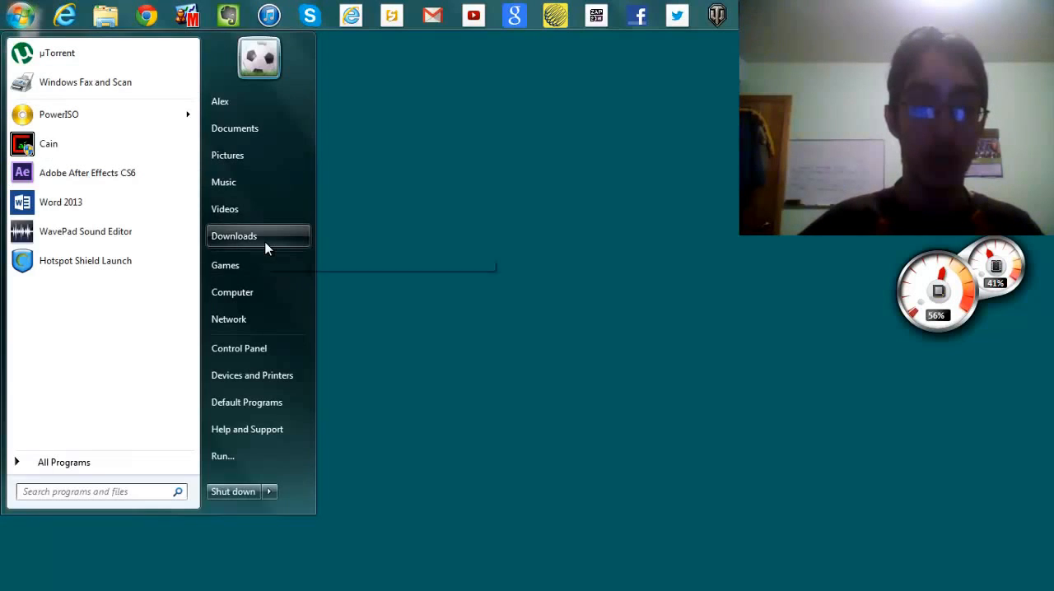
left_click(234, 237)
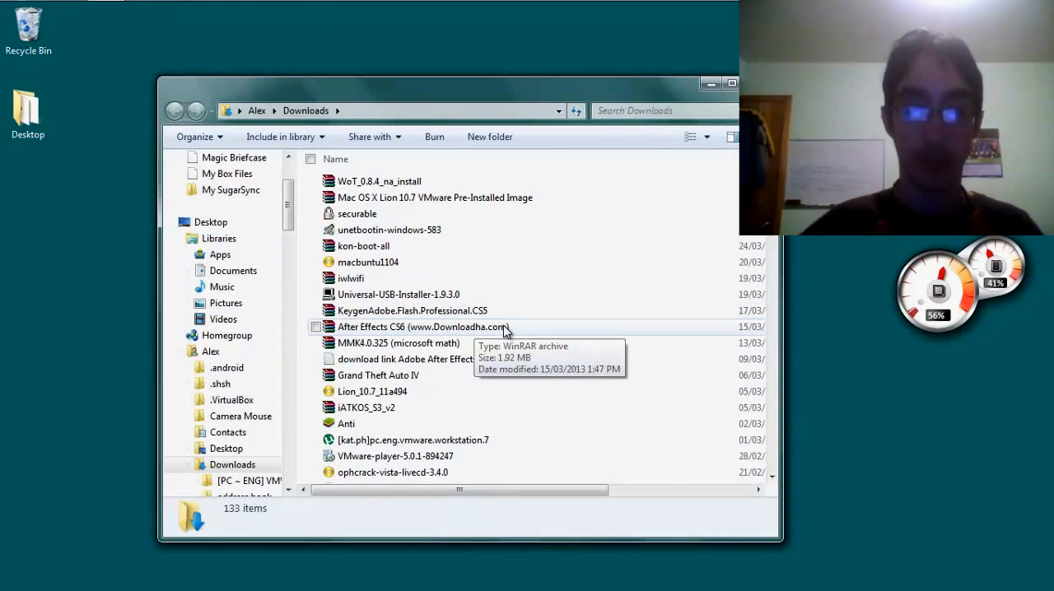
left_click(421, 326)
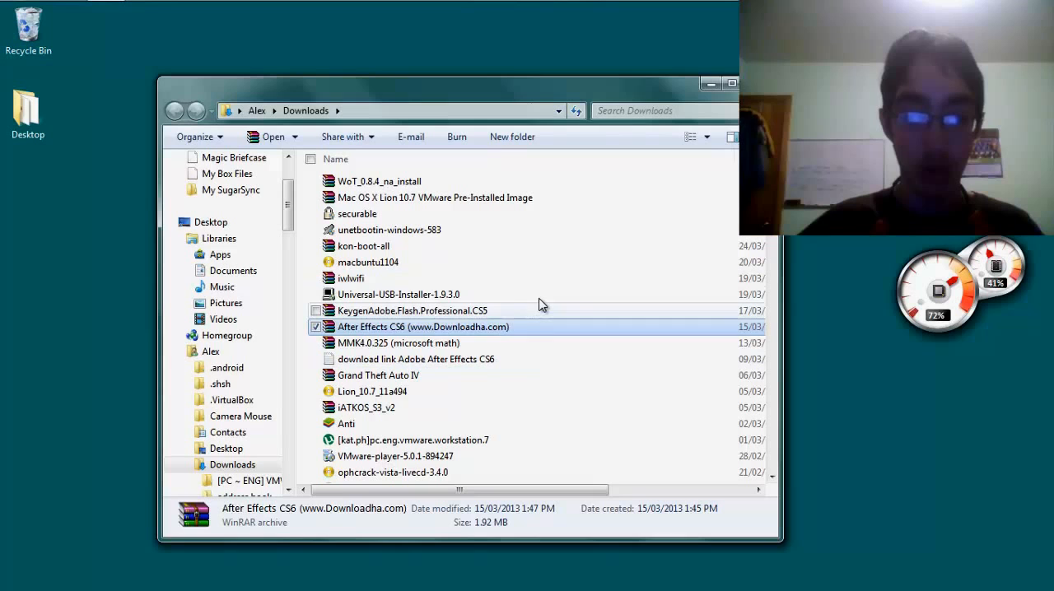
left_click(399, 293)
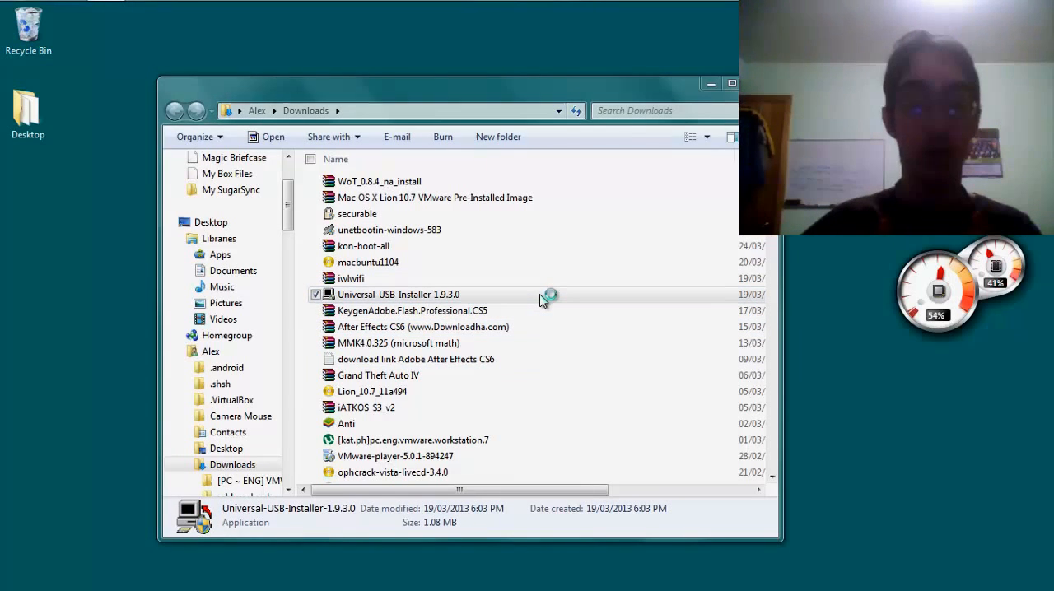
- Launch Universal USB Installer 1.9.3.0 and accept its license agreement
double_click(399, 294)
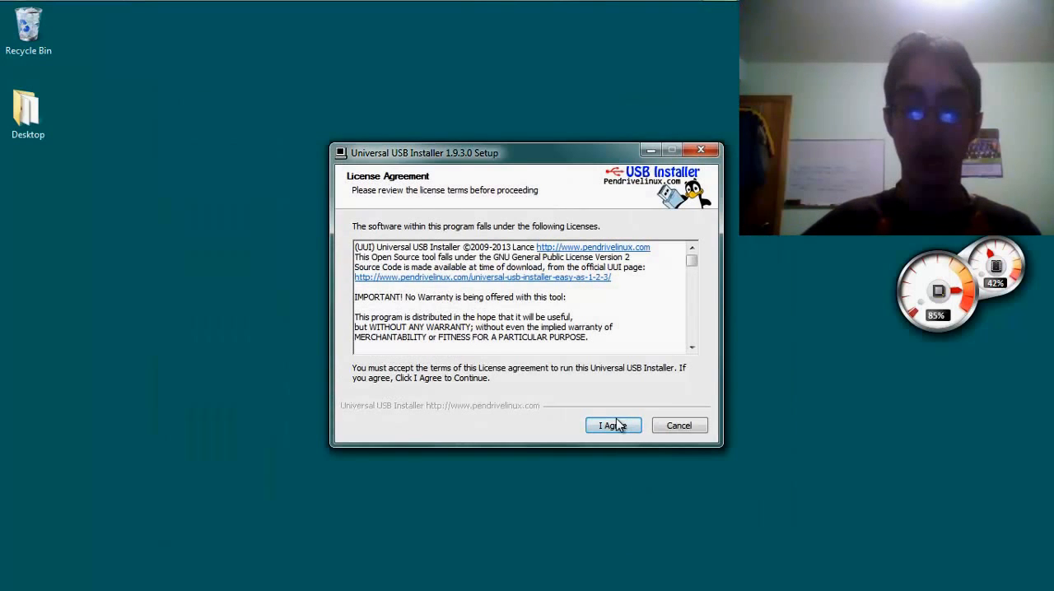
left_click(612, 425)
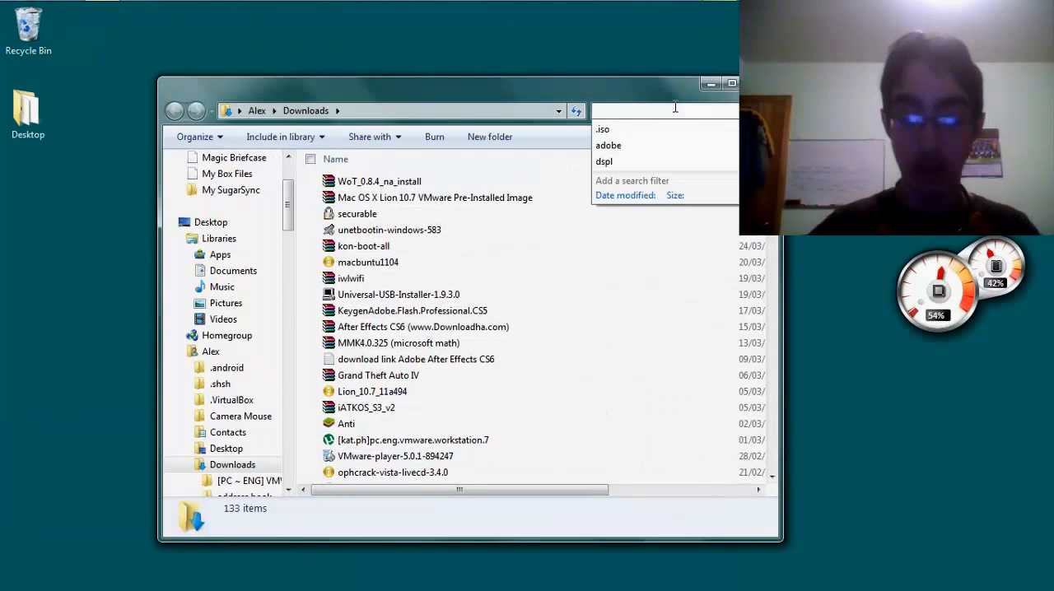
- Search Downloads for '.iso' to find the ubuntu-12.04.1-desktop-i386 image
type(".iso")
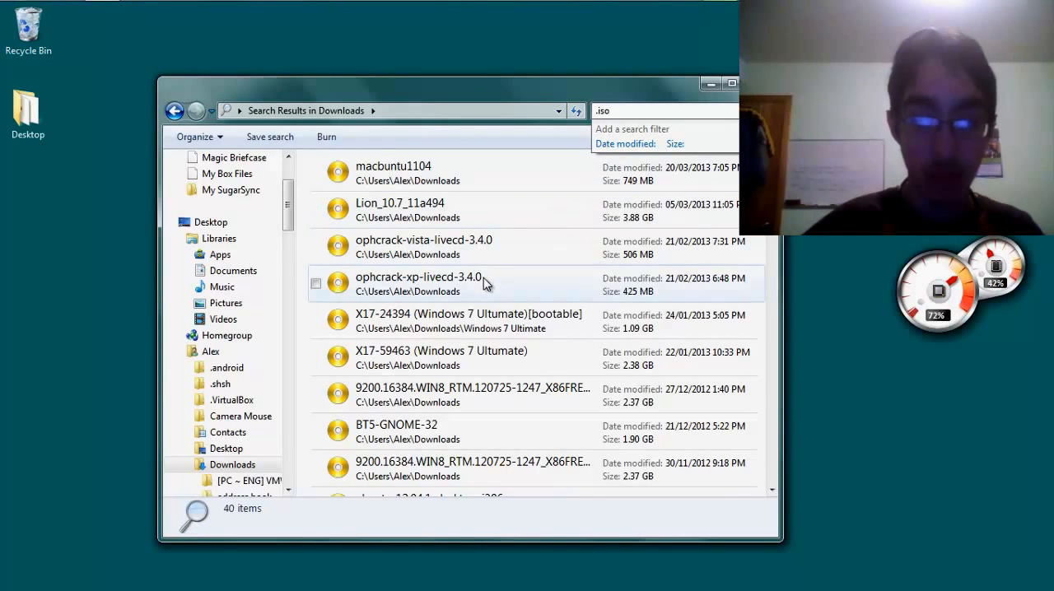
left_click(418, 277)
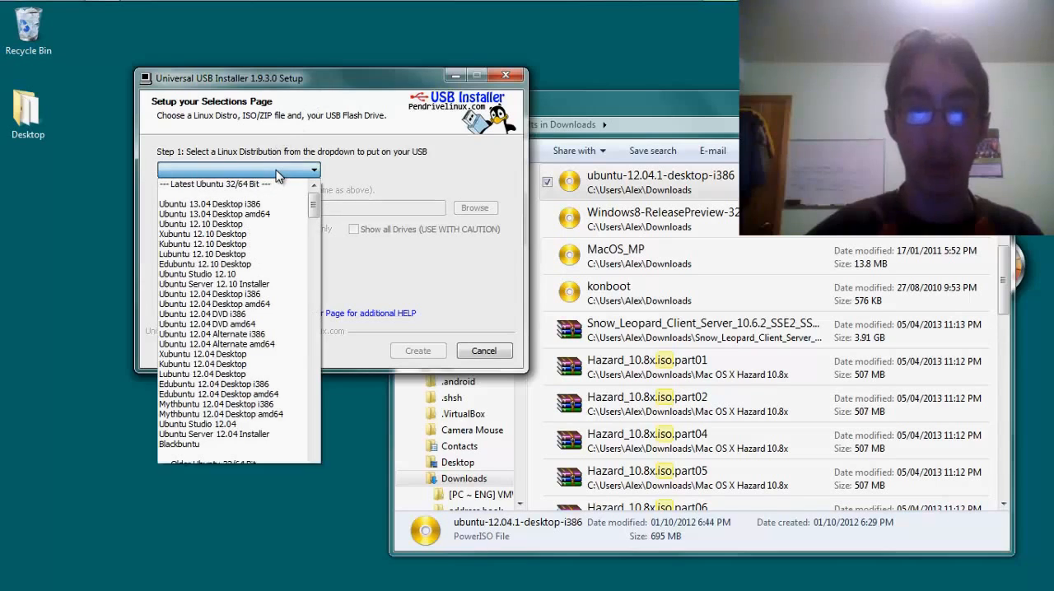
mouse_move(214, 214)
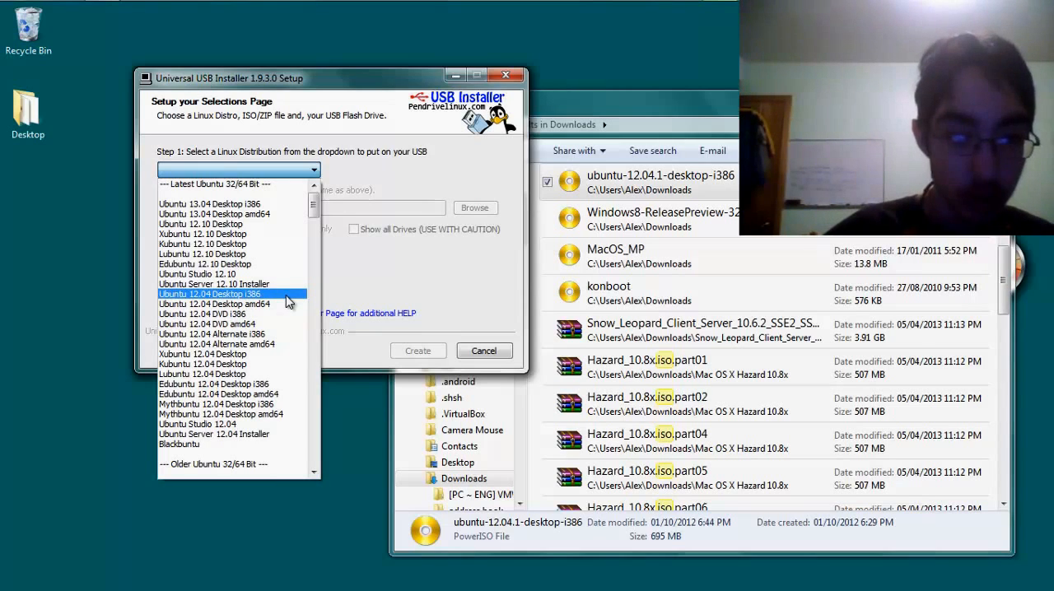
- Select Ubuntu 12.04 Desktop i386 with the ubuntu-12.04.1 ISO and target drive G:\
left_click(210, 293)
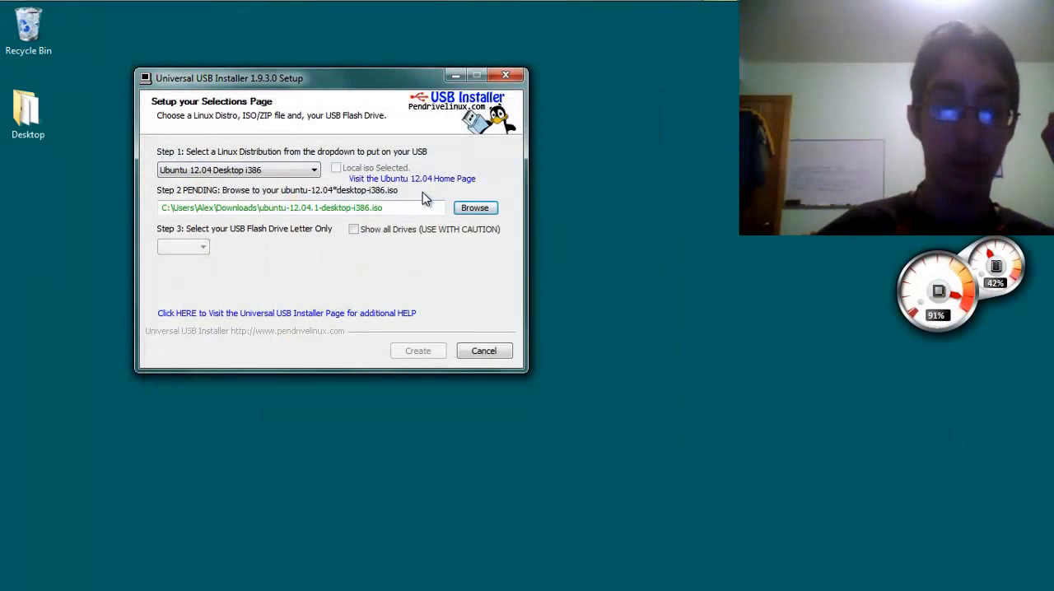
left_click(201, 247)
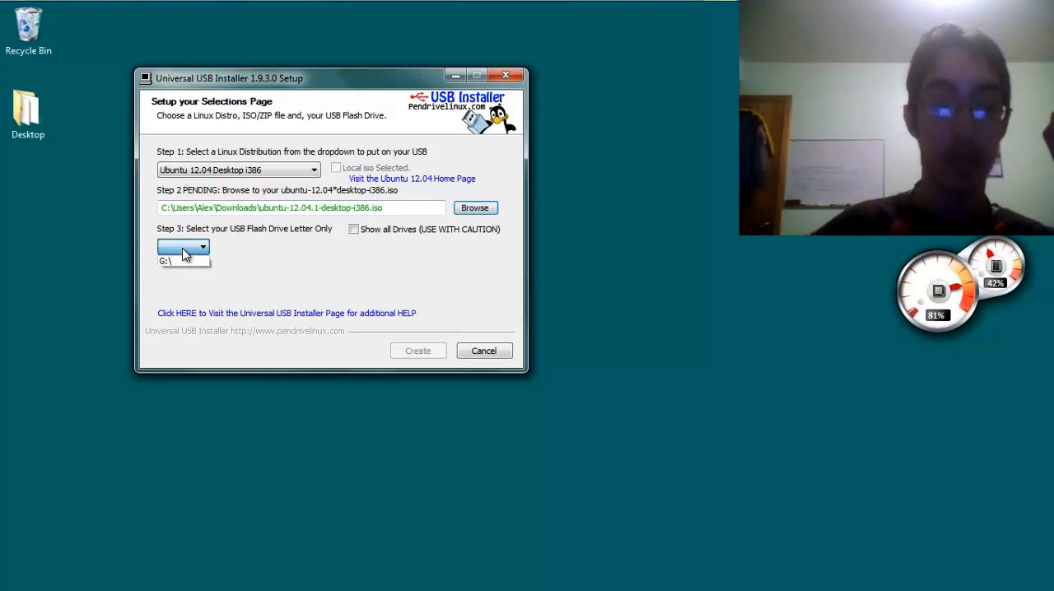
left_click(183, 247)
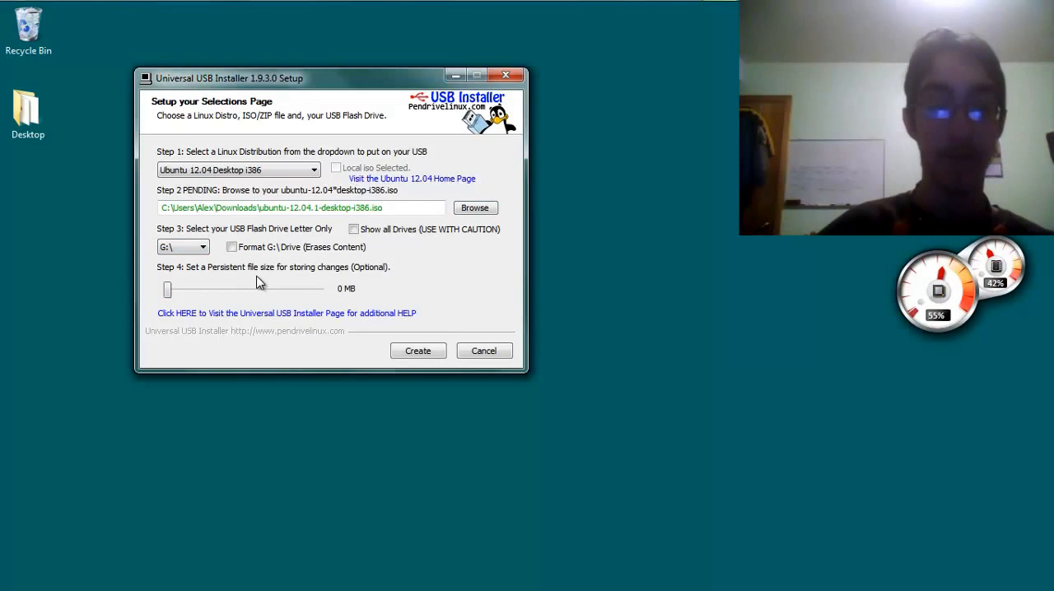
mouse_move(348, 283)
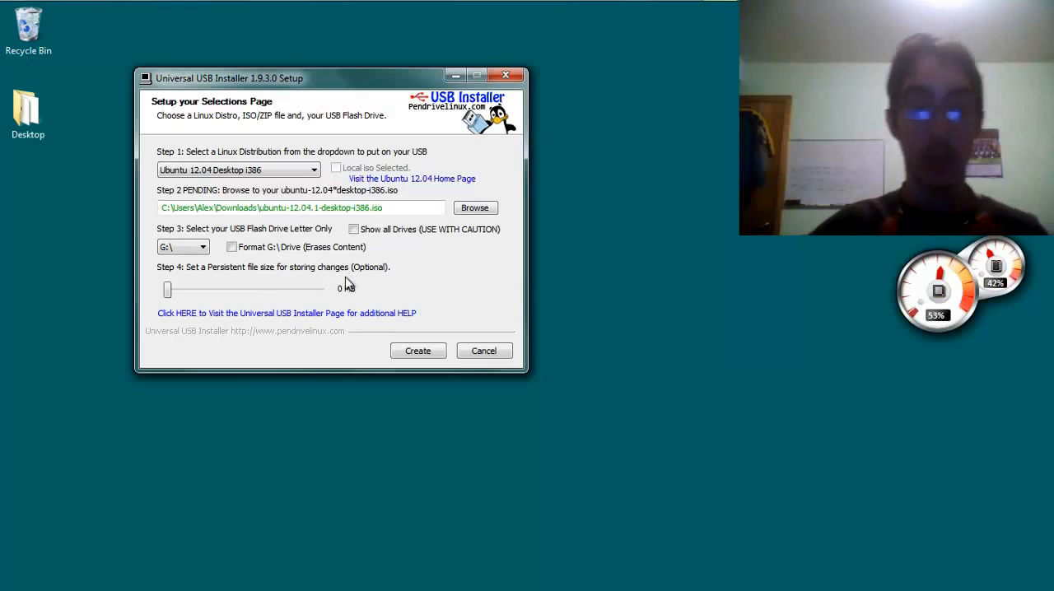
mouse_move(326, 290)
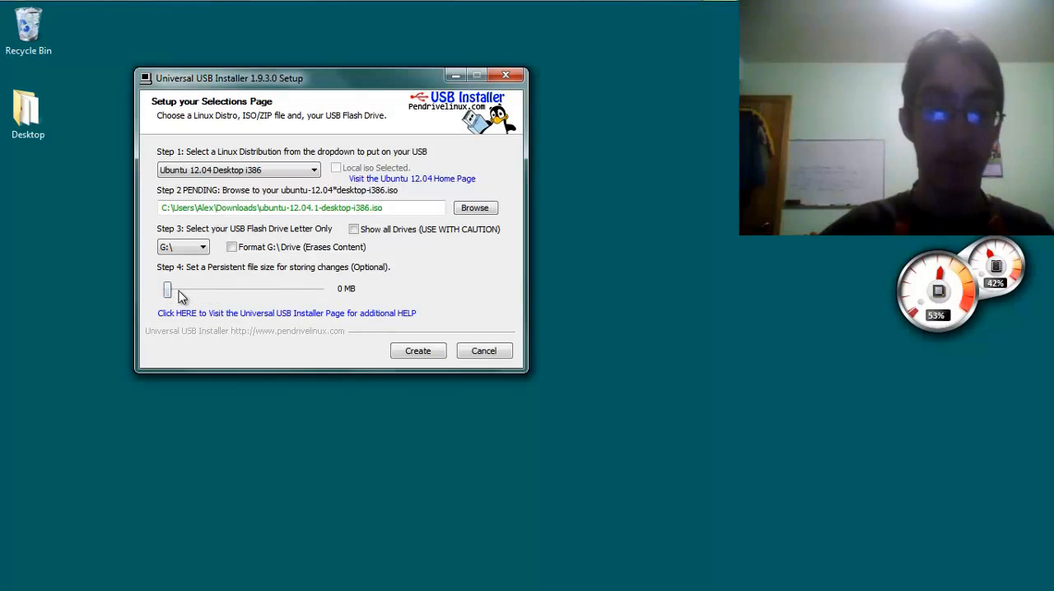
- Set the persistent file size slider to the maximum 4089 MB
left_click_drag(168, 290, 320, 290)
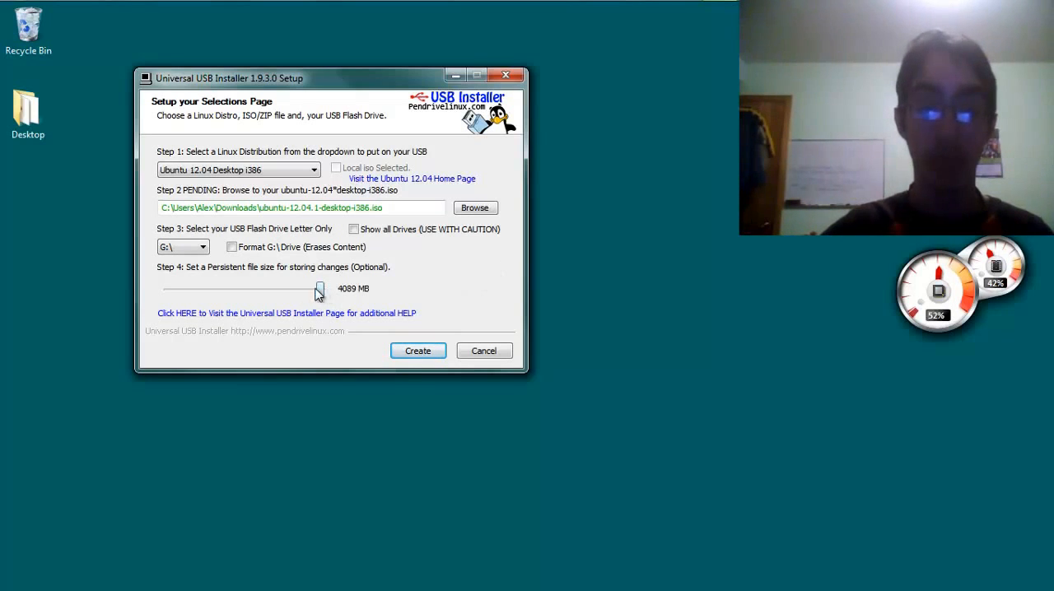
left_click_drag(319, 290, 168, 290)
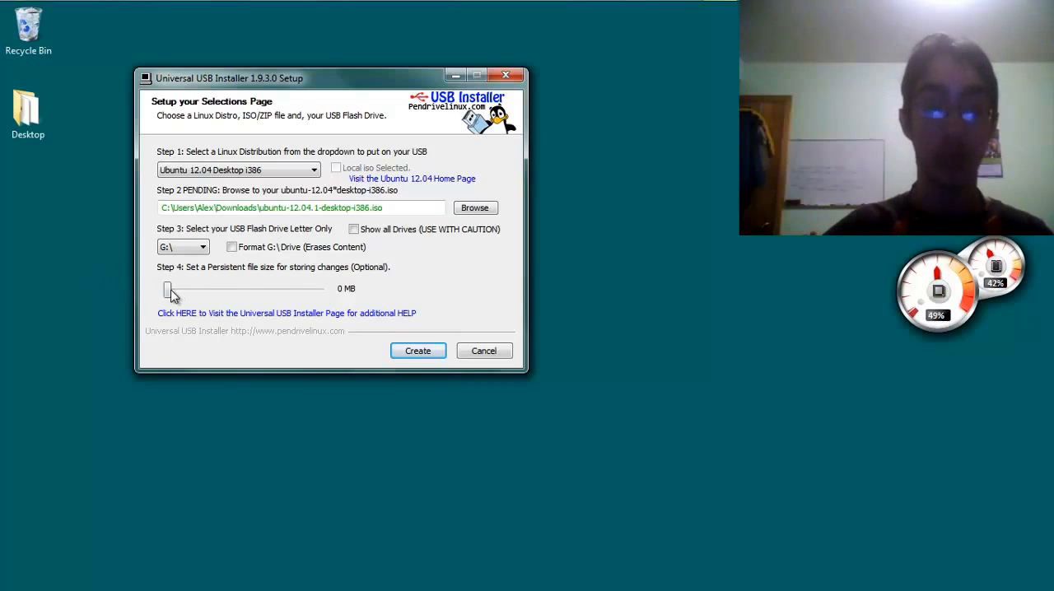
left_click_drag(168, 288, 320, 288)
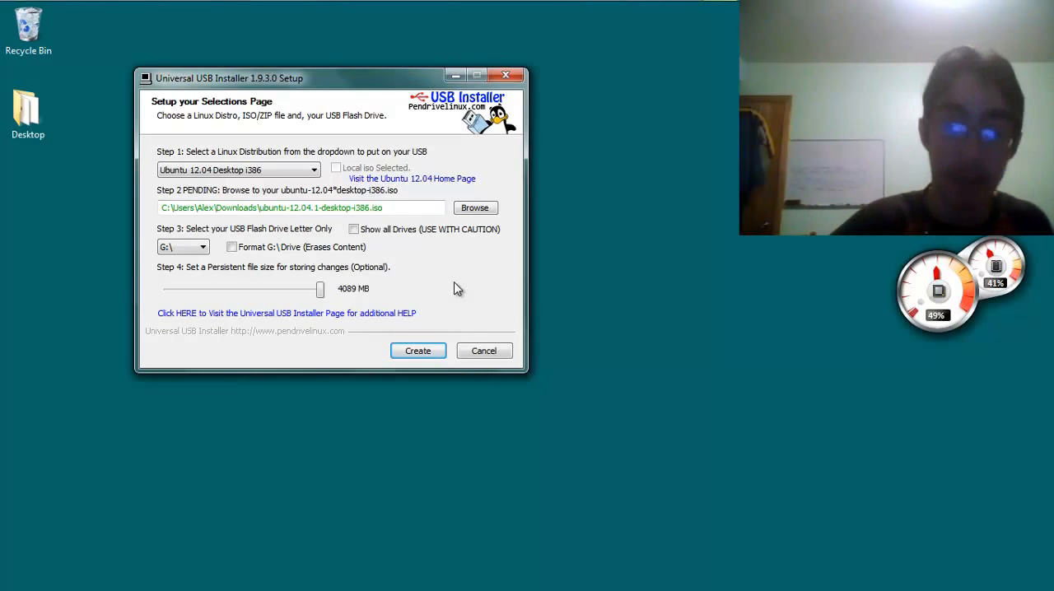
mouse_move(418, 351)
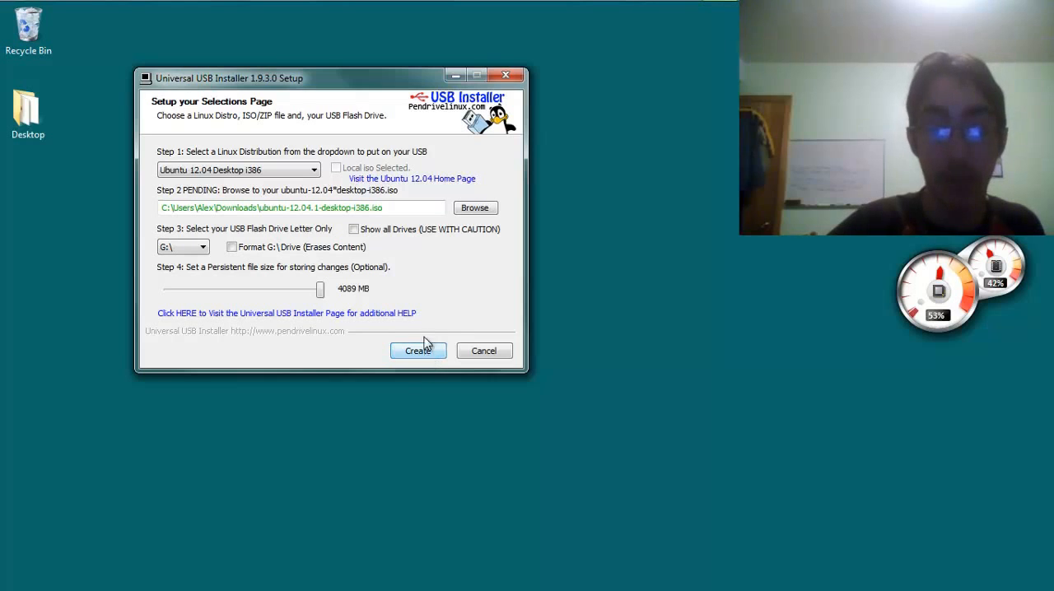
- Start creation and confirm overwriting drive G: with Ubuntu
left_click(418, 351)
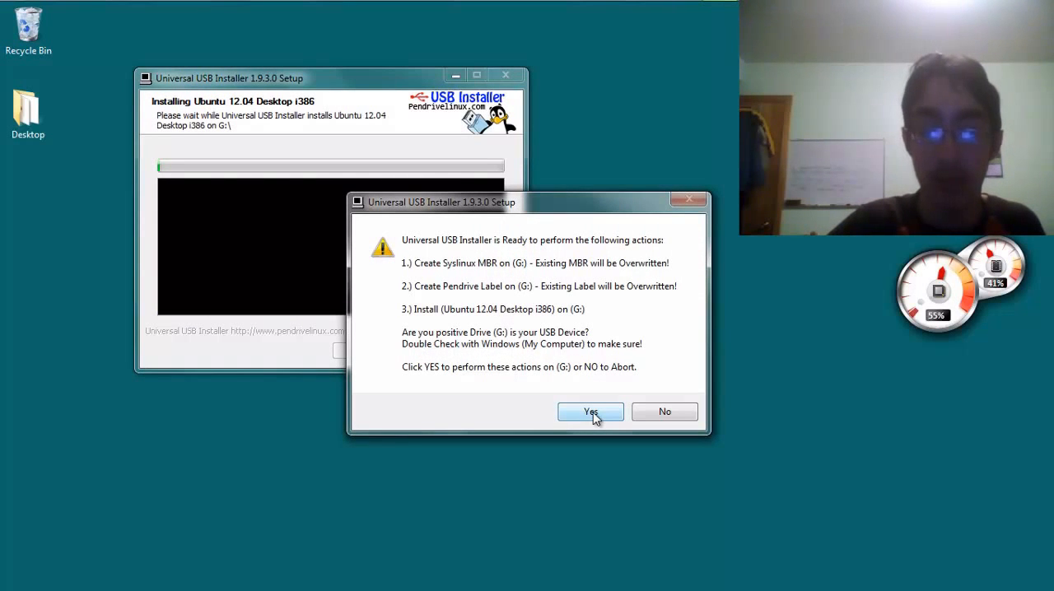
left_click(590, 412)
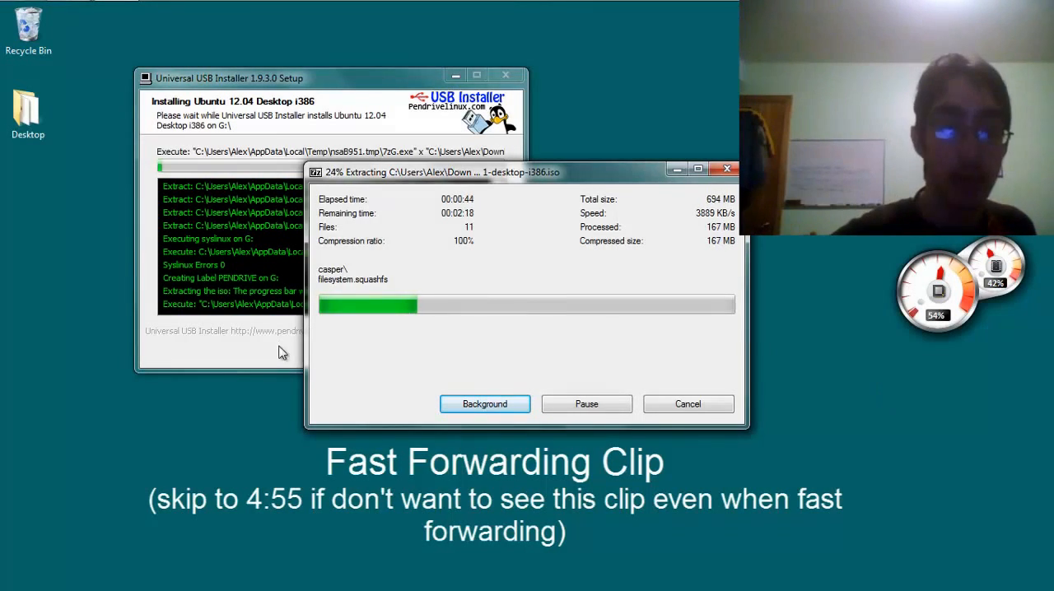
mouse_move(896, 434)
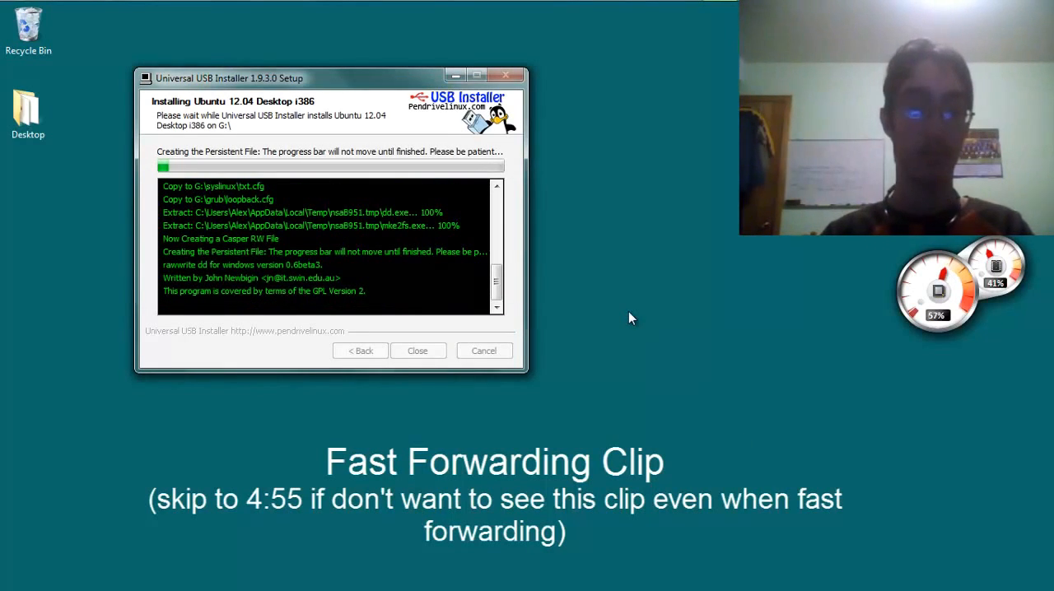
mouse_move(668, 308)
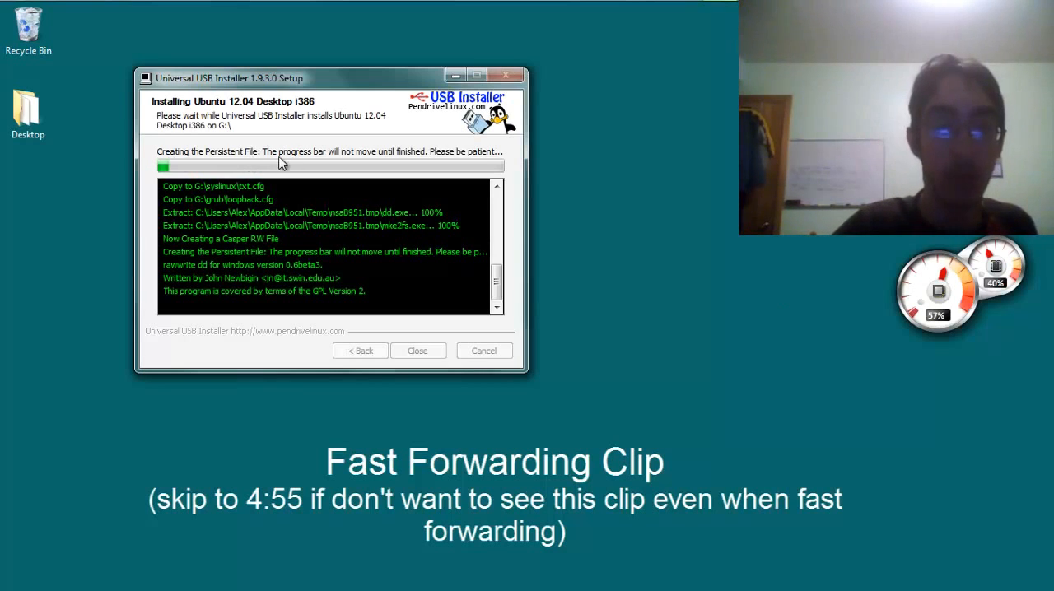
mouse_move(632, 276)
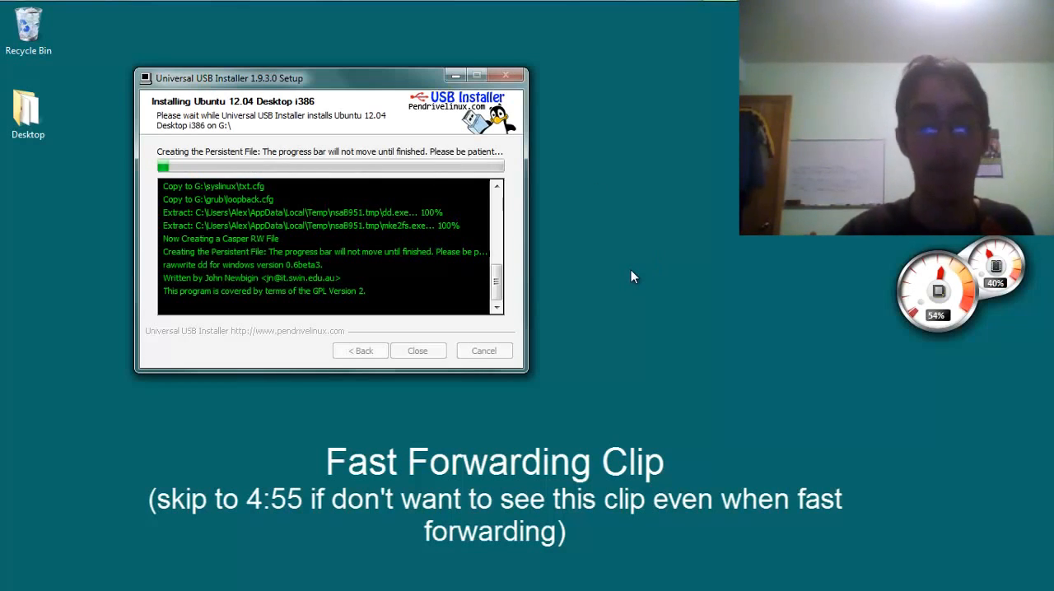